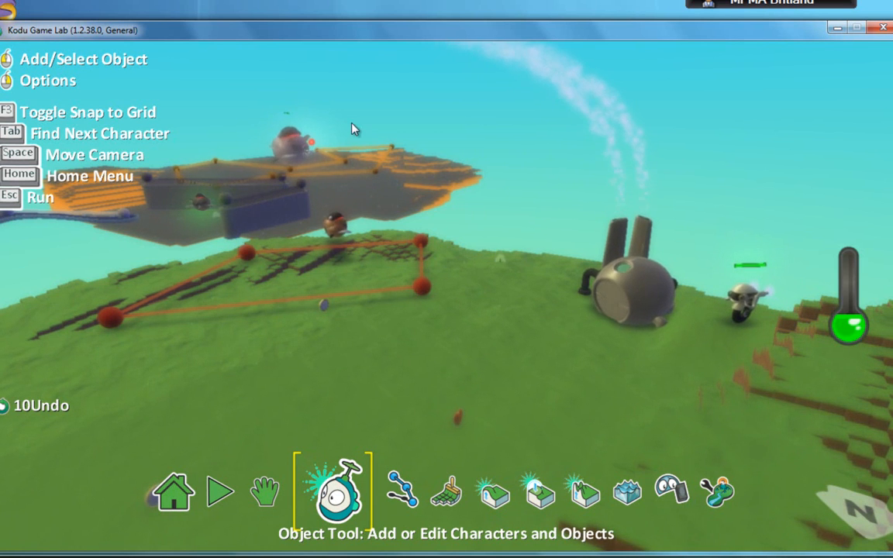
Step: Select the flying machine, look around the world, then open its three-rule program
left_click(332, 228)
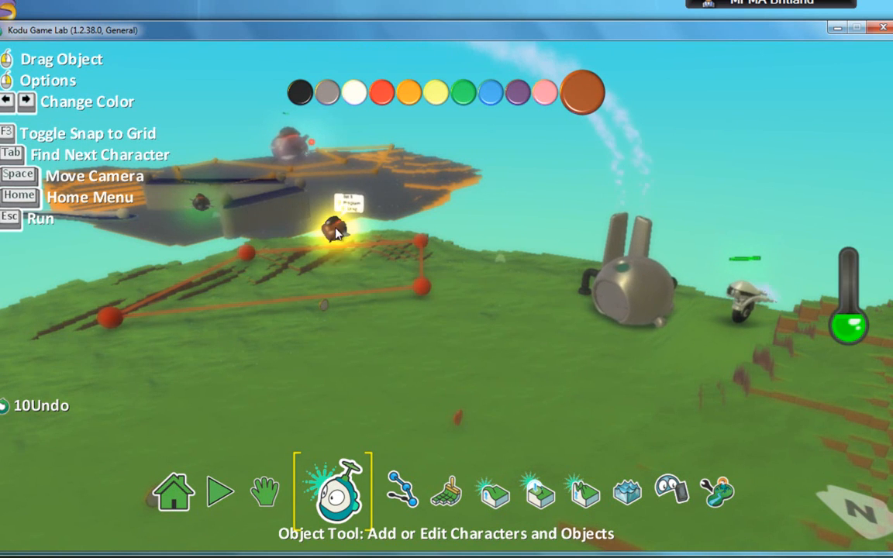
left_click(423, 315)
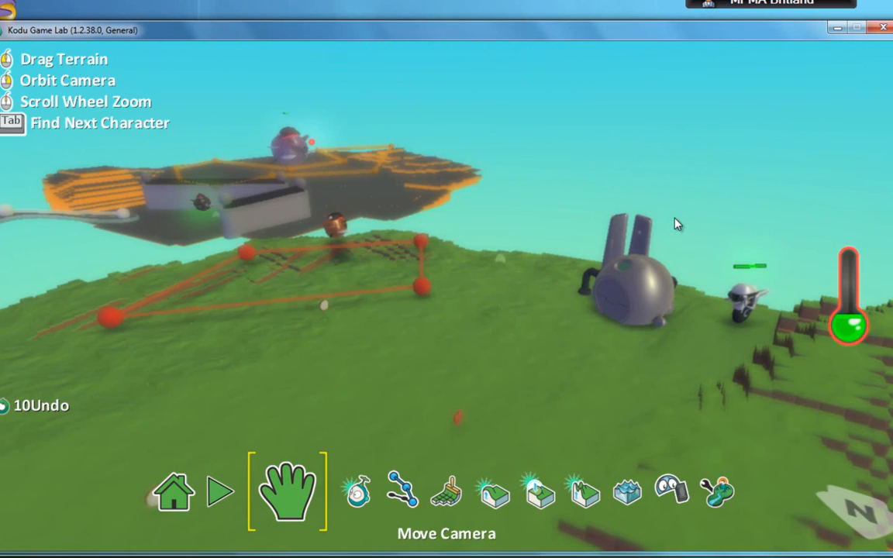
mouse_move(353, 344)
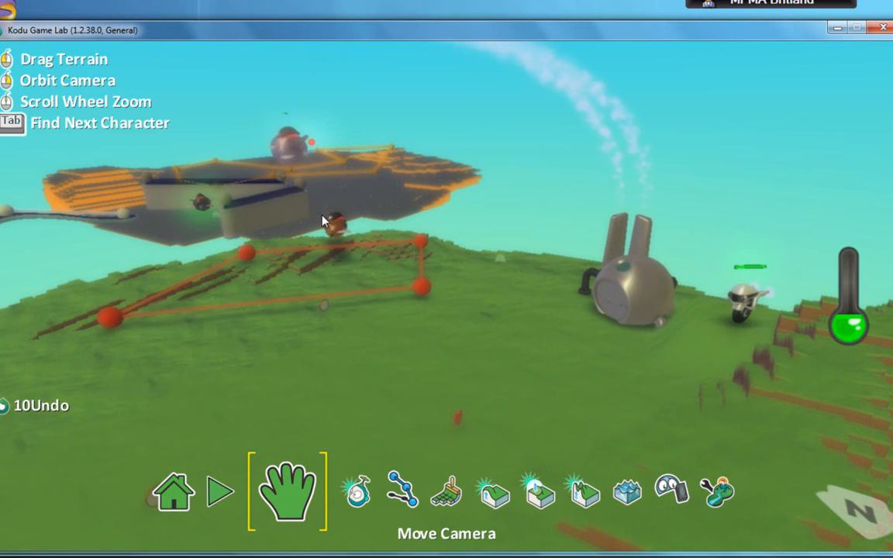
left_click(336, 490)
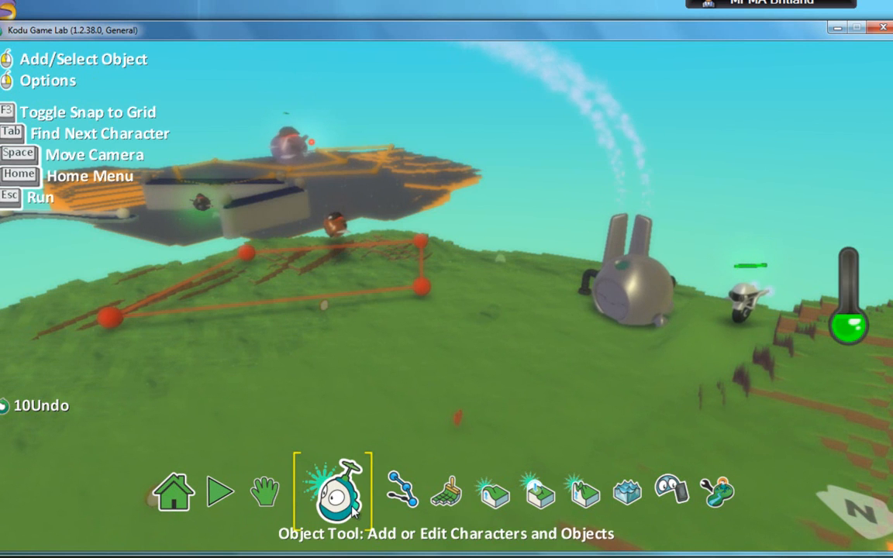
left_click(335, 228)
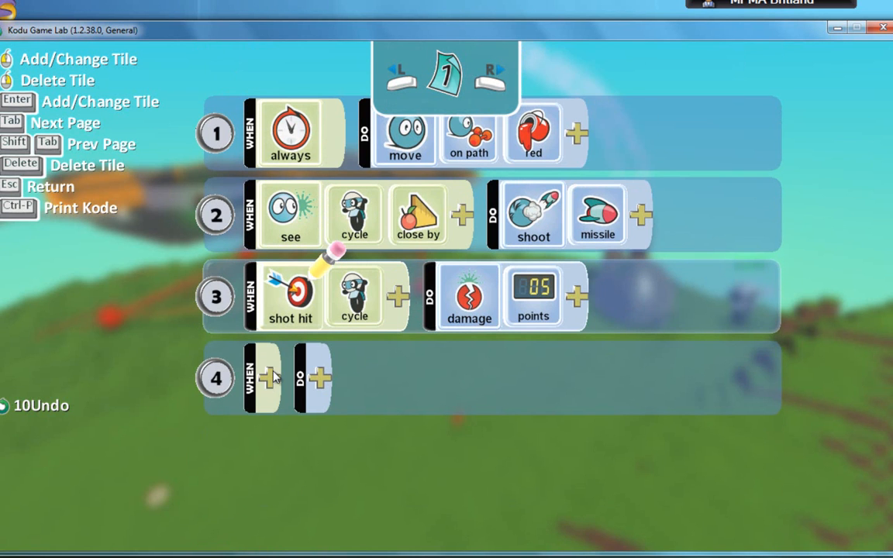
Step: Add rule 4: when scored 2 points, switch to page 2
left_click(266, 377)
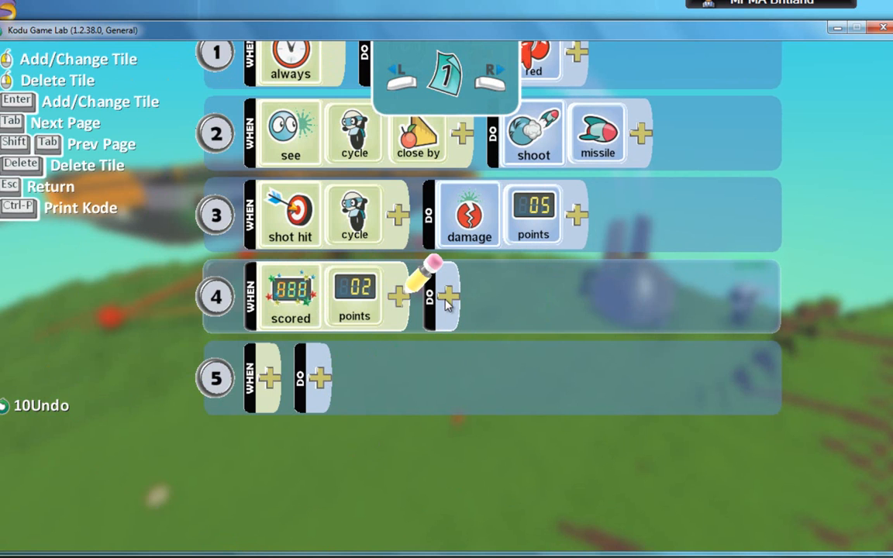
left_click(445, 295)
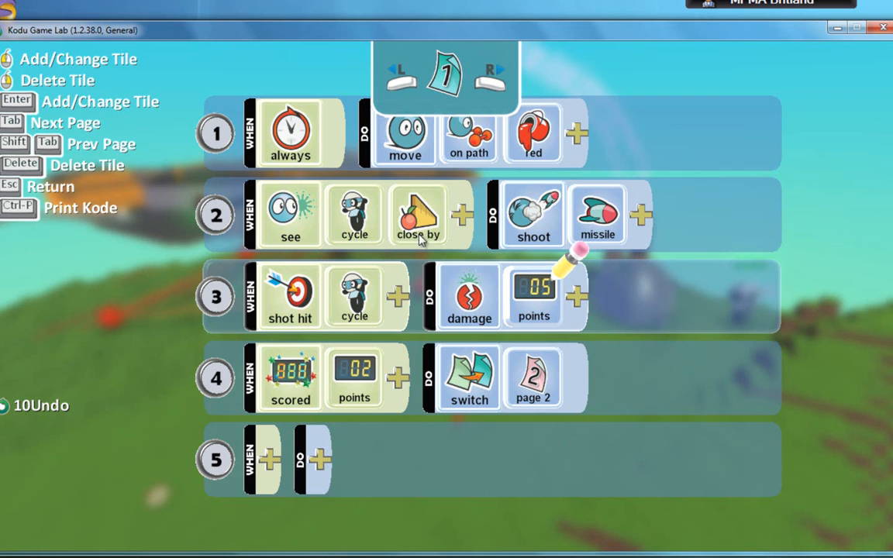
mouse_move(336, 356)
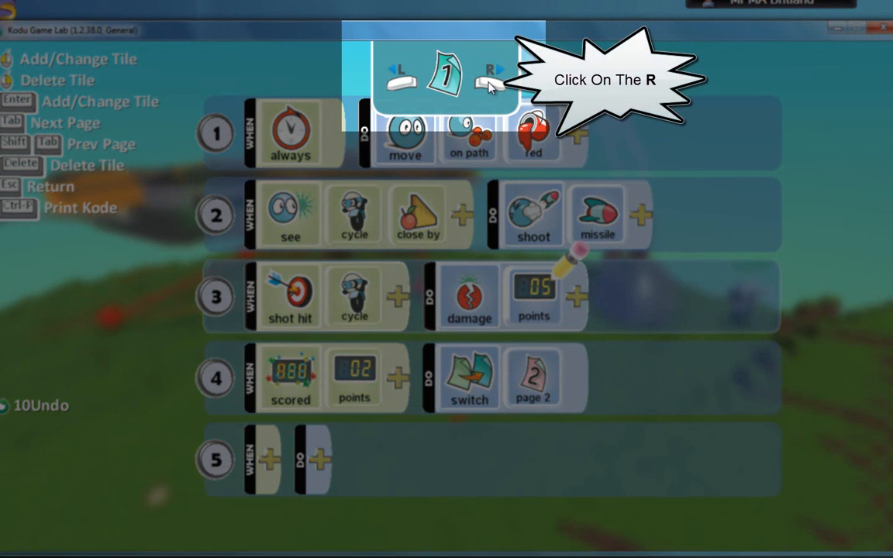
Step: Go to page 2 and give rule 1 the condition see cycle
left_click(496, 81)
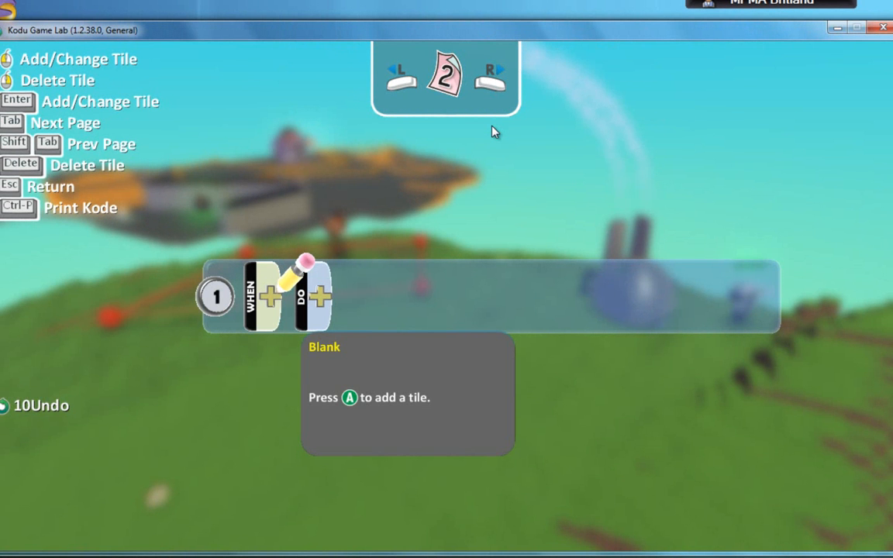
left_click(272, 296)
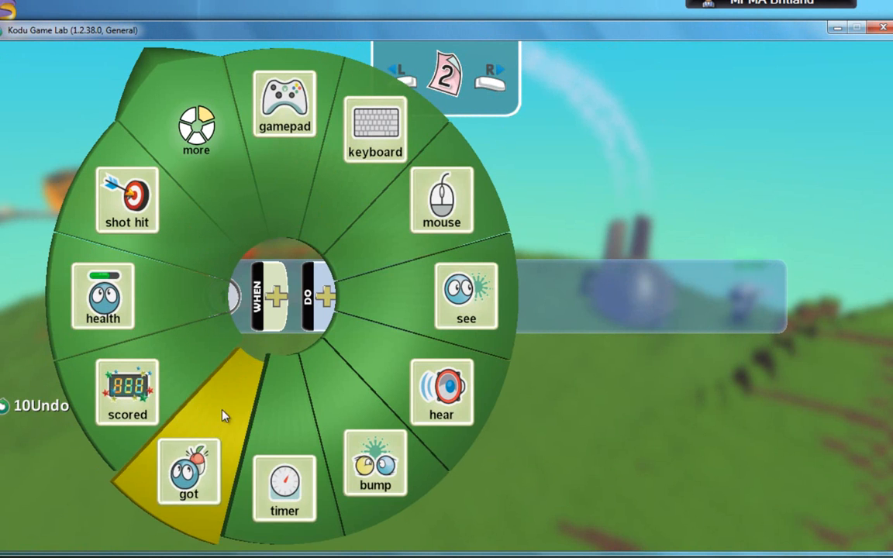
left_click(466, 297)
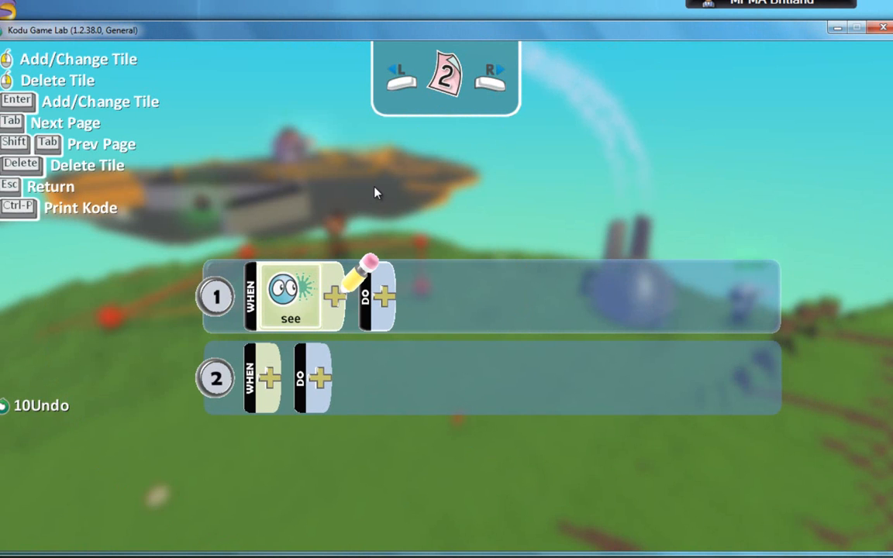
mouse_move(344, 257)
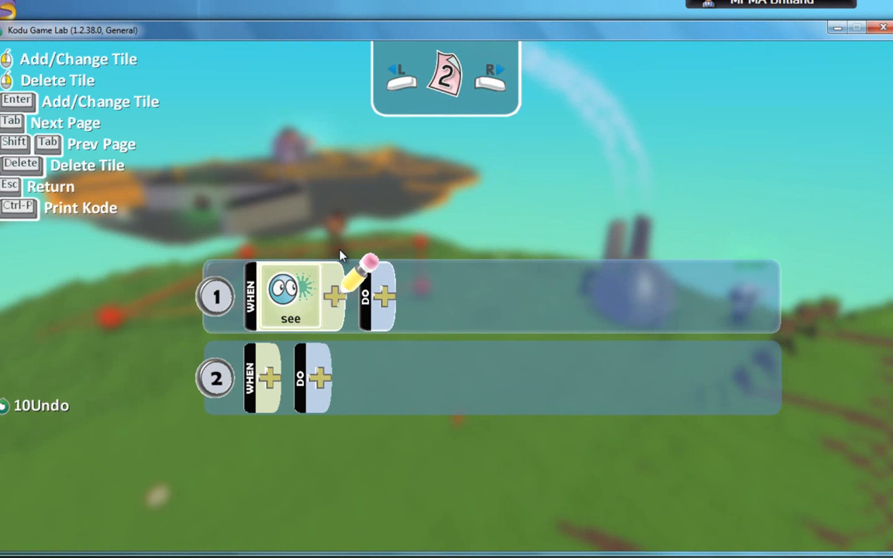
left_click(291, 295)
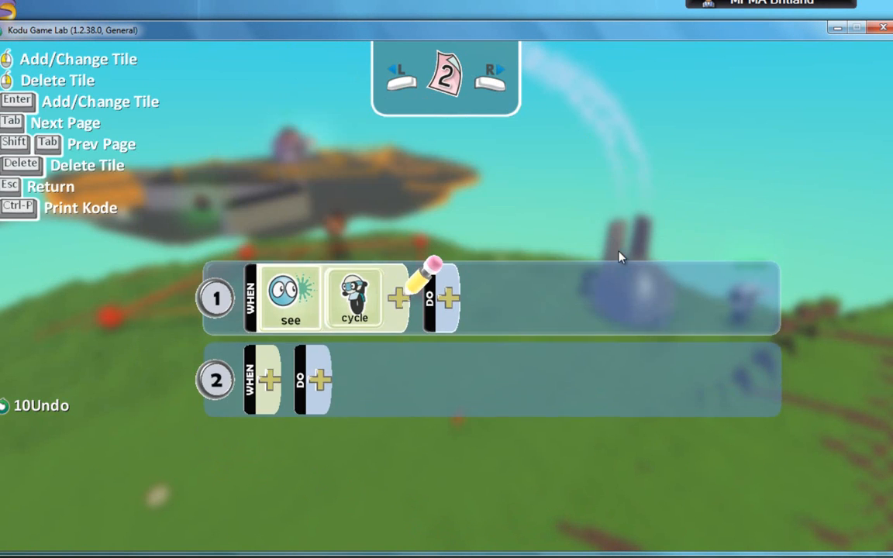
Step: Set rule 1's action to move toward the cycle
left_click(447, 297)
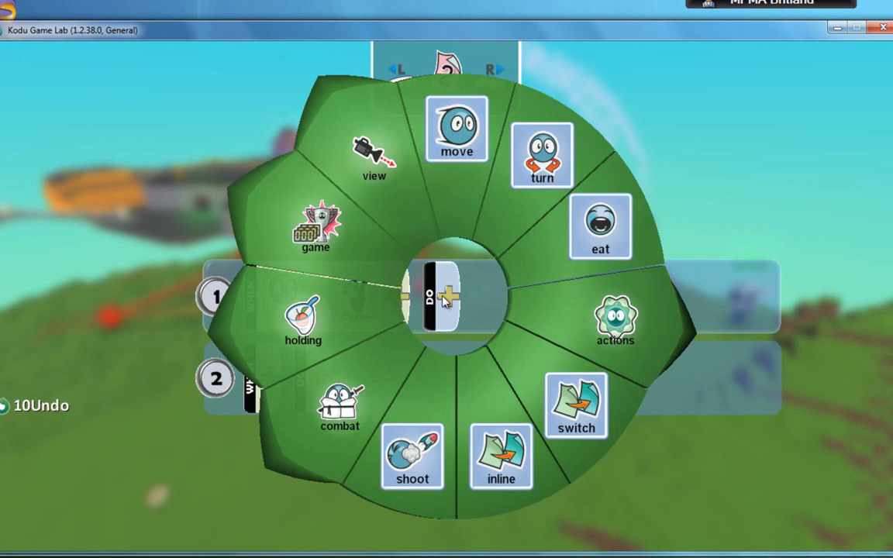
left_click(457, 128)
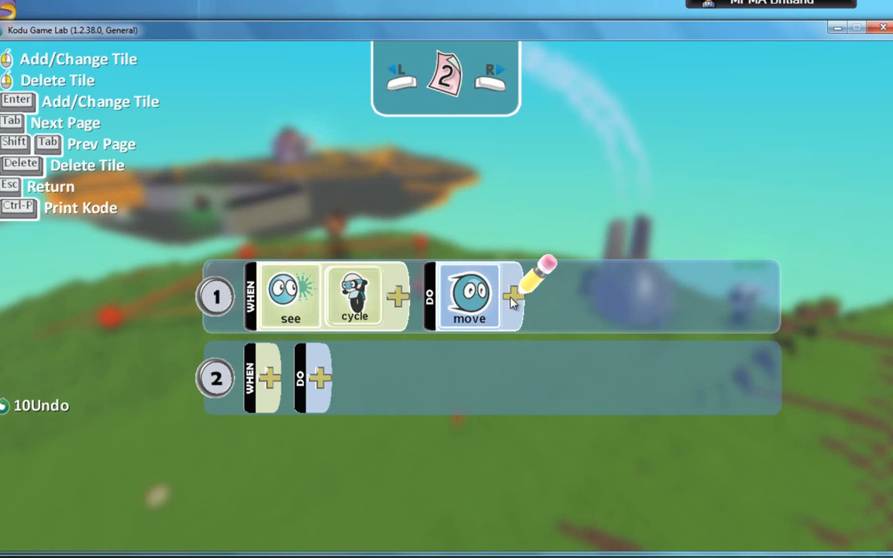
left_click(513, 296)
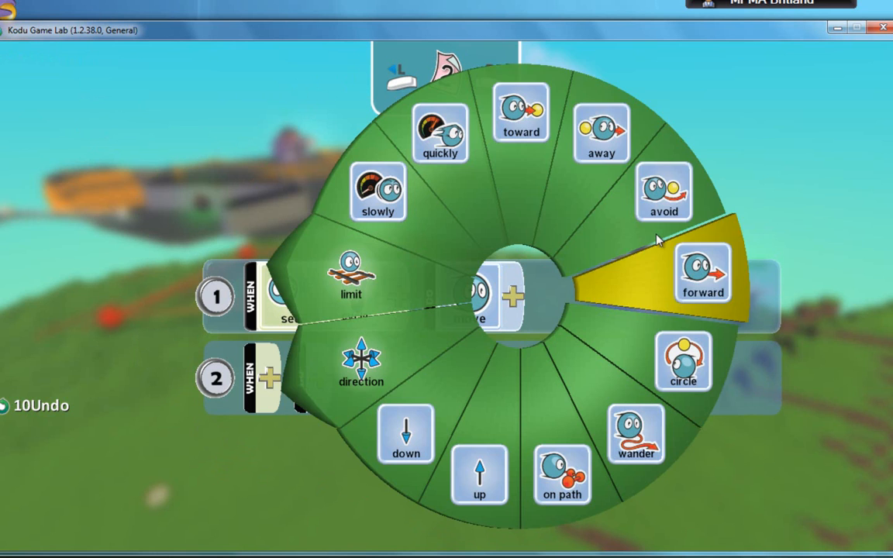
left_click(521, 113)
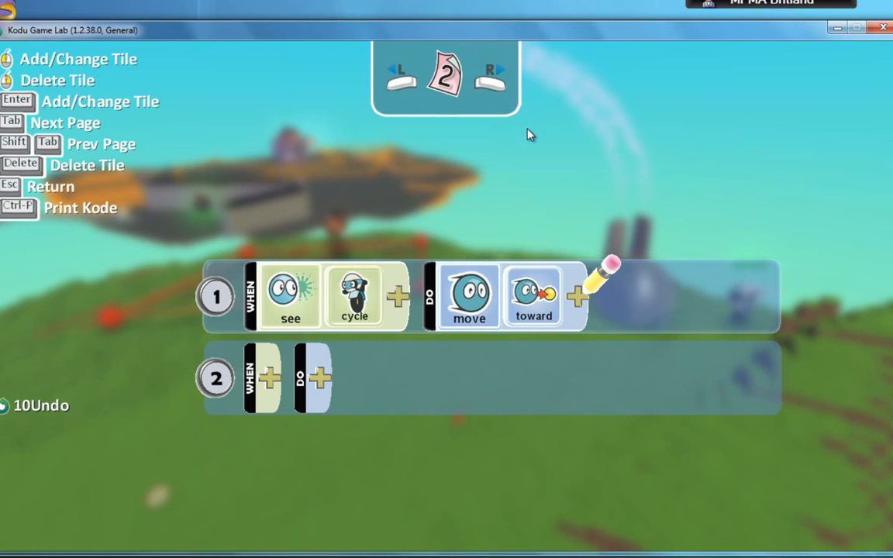
mouse_move(490, 158)
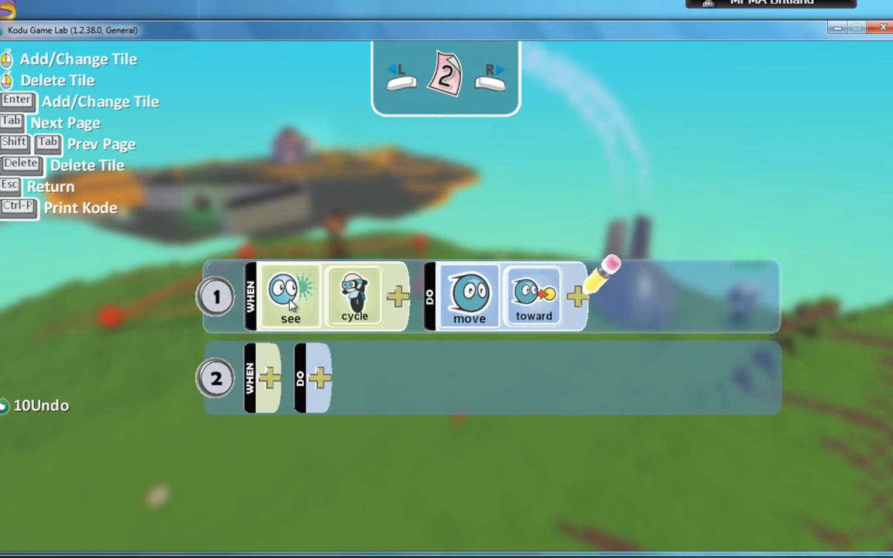
mouse_move(467, 307)
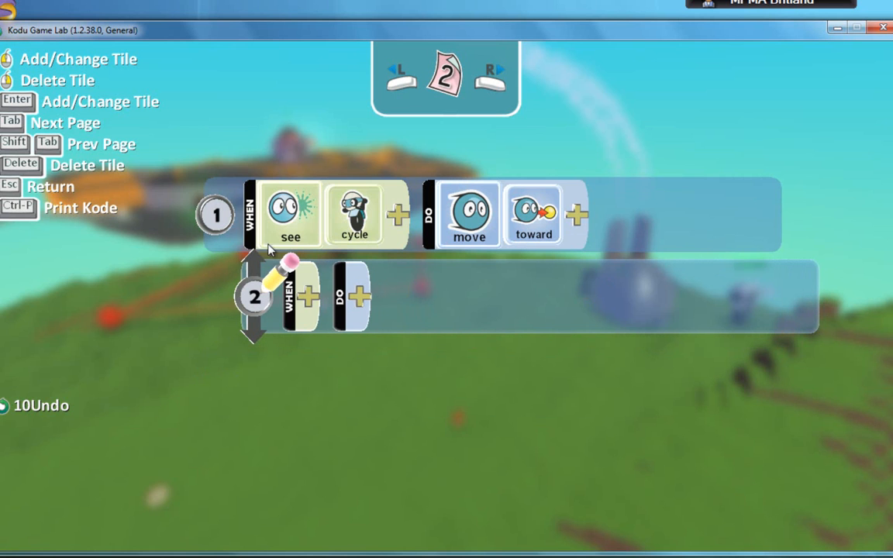
mouse_move(301, 237)
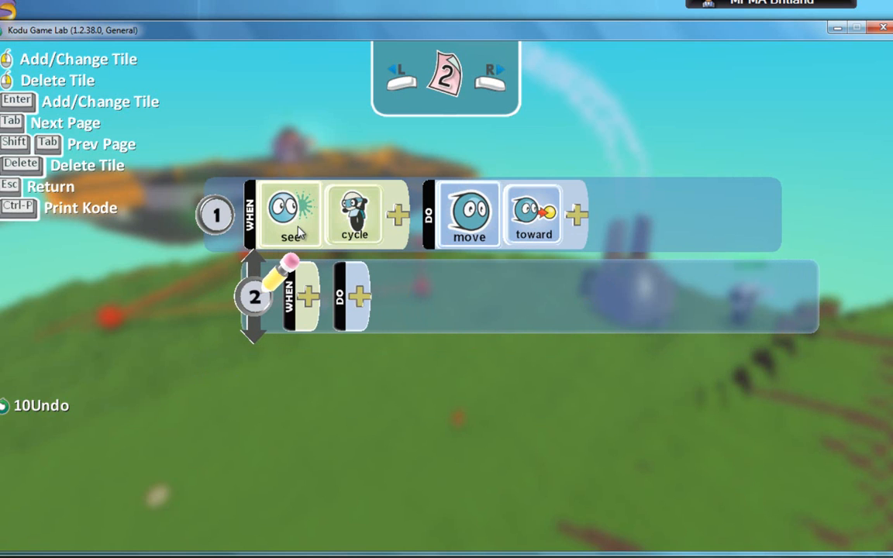
mouse_move(366, 290)
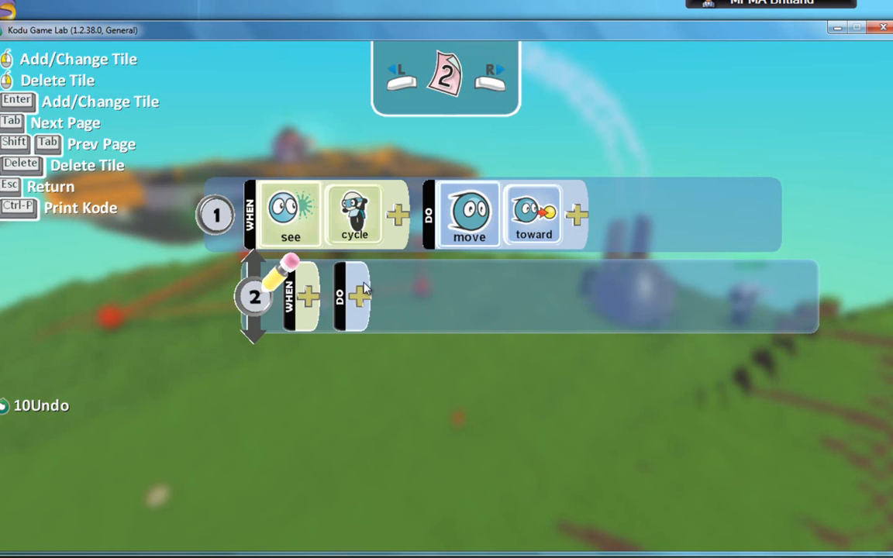
Step: Make rule 2 shoot missiles
left_click(359, 295)
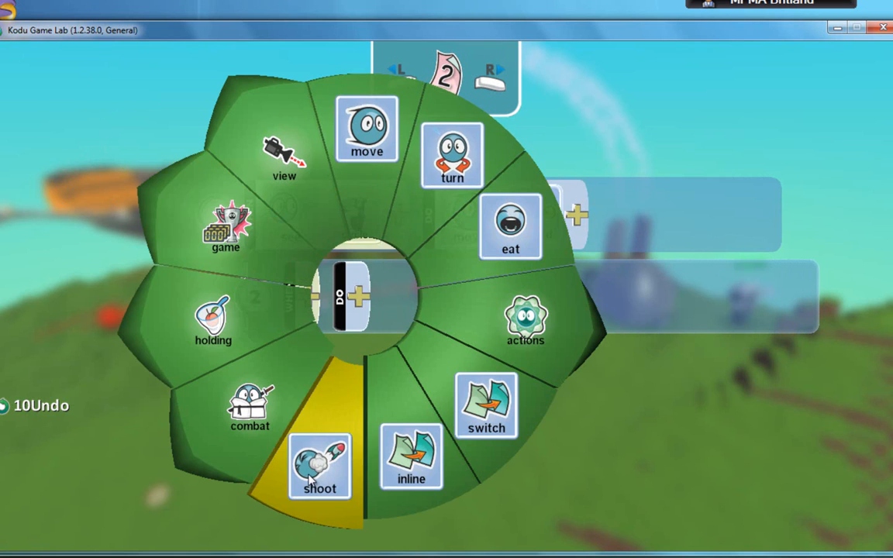
left_click(320, 465)
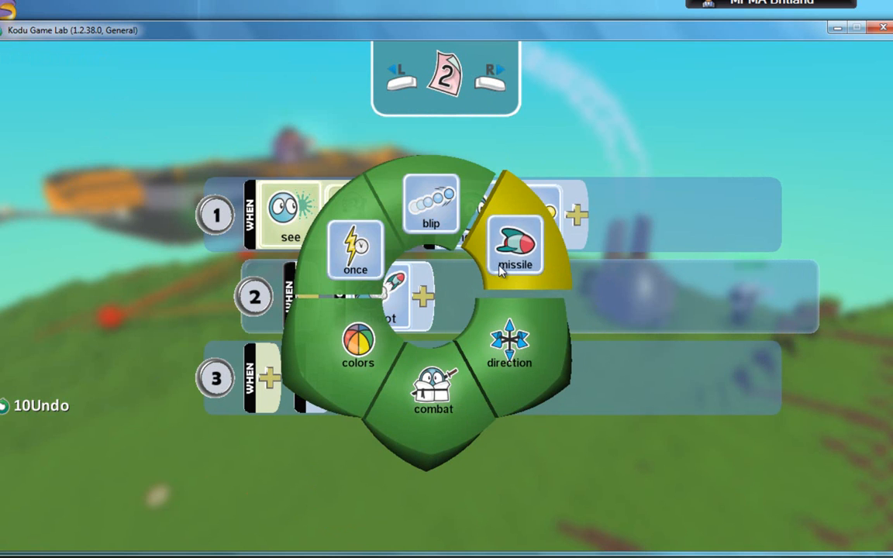
left_click(516, 244)
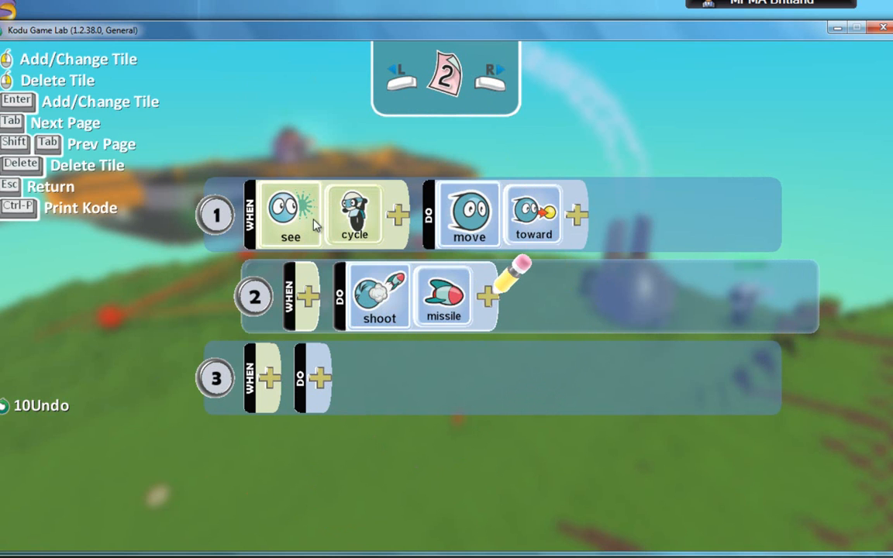
mouse_move(555, 214)
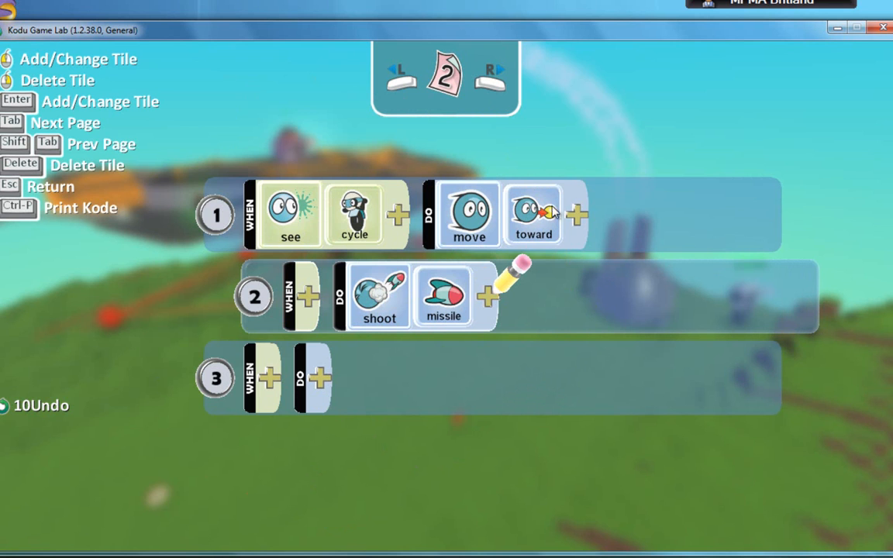
mouse_move(283, 287)
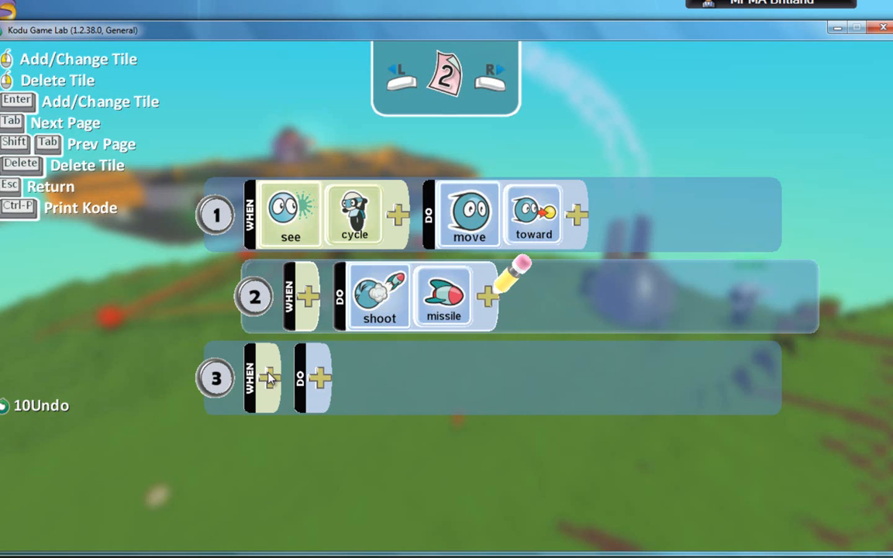
Step: Add rule 3: when shot hits, deal 5 points of combat damage
left_click(266, 378)
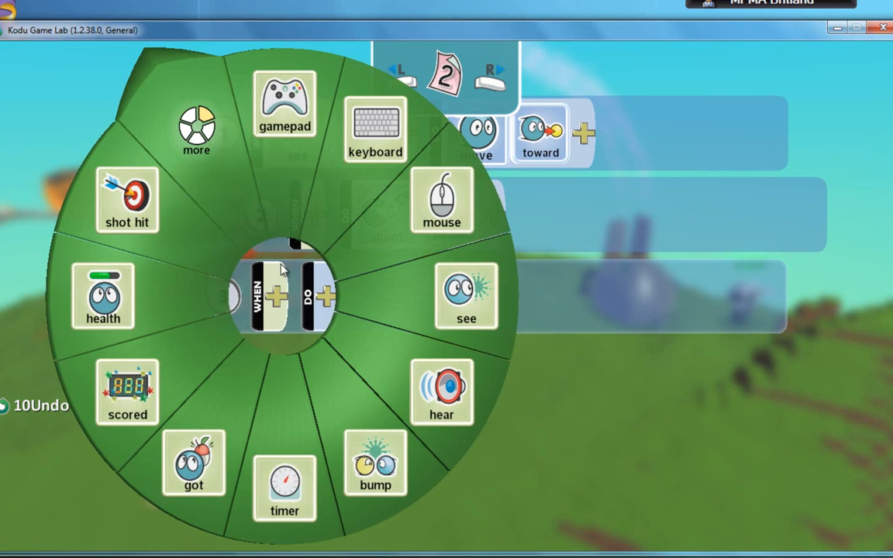
left_click(126, 200)
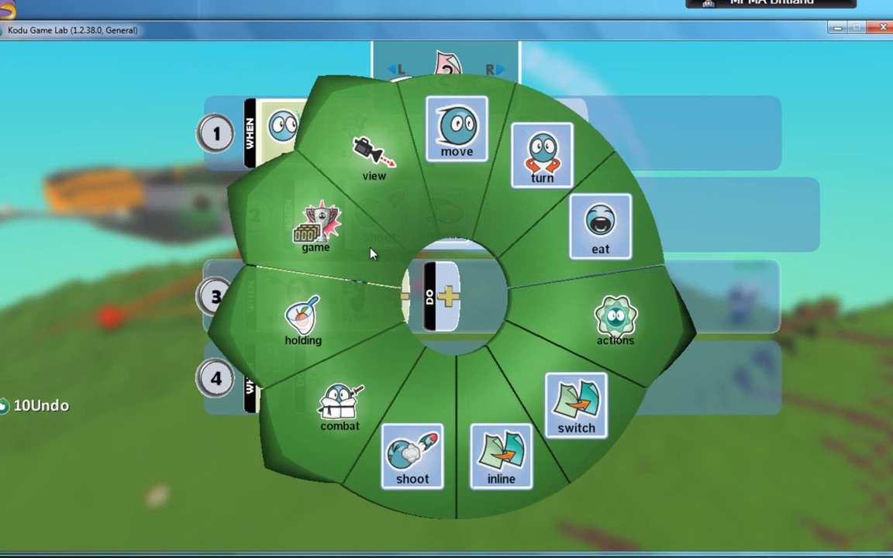
left_click(340, 403)
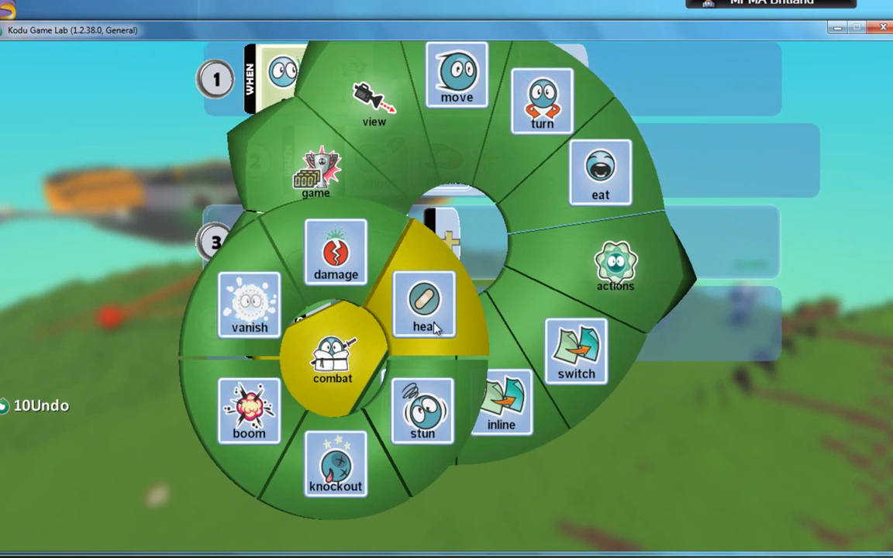
left_click(422, 306)
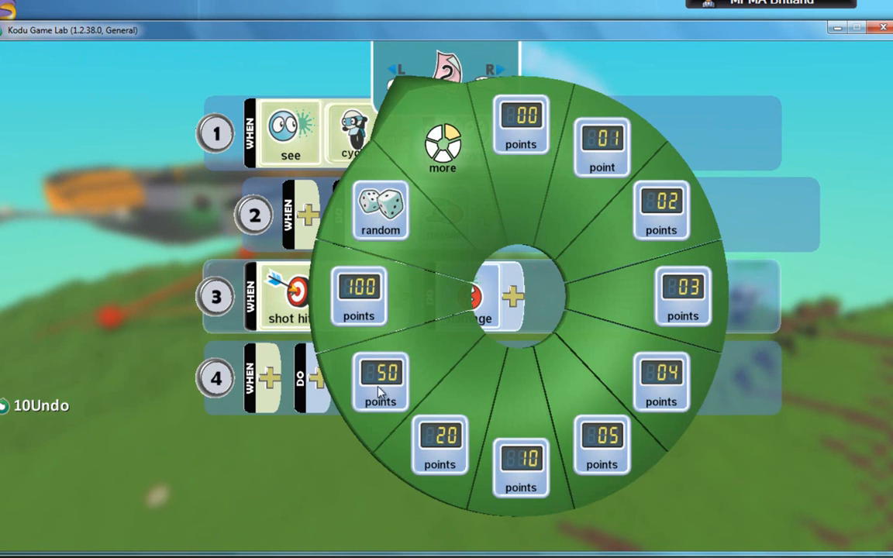
left_click(603, 445)
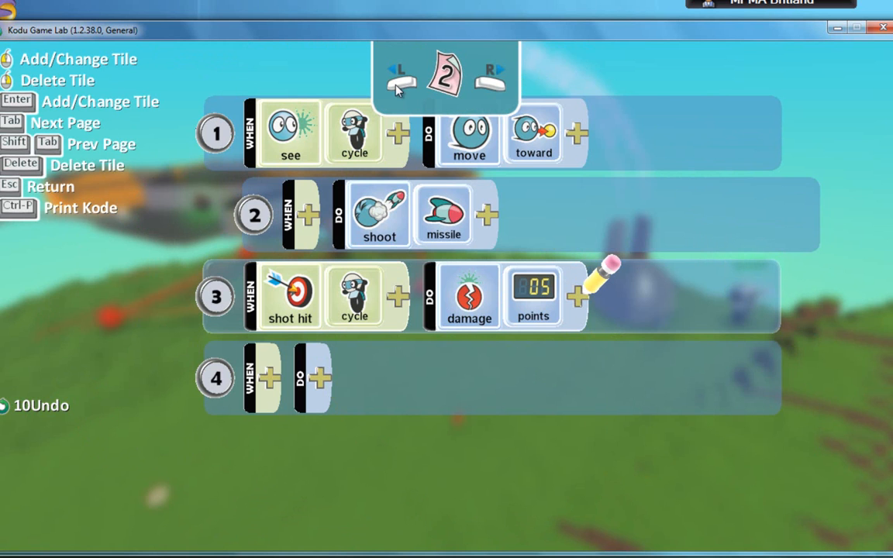
Step: Review page 1's rules, then return to page 2
left_click(399, 74)
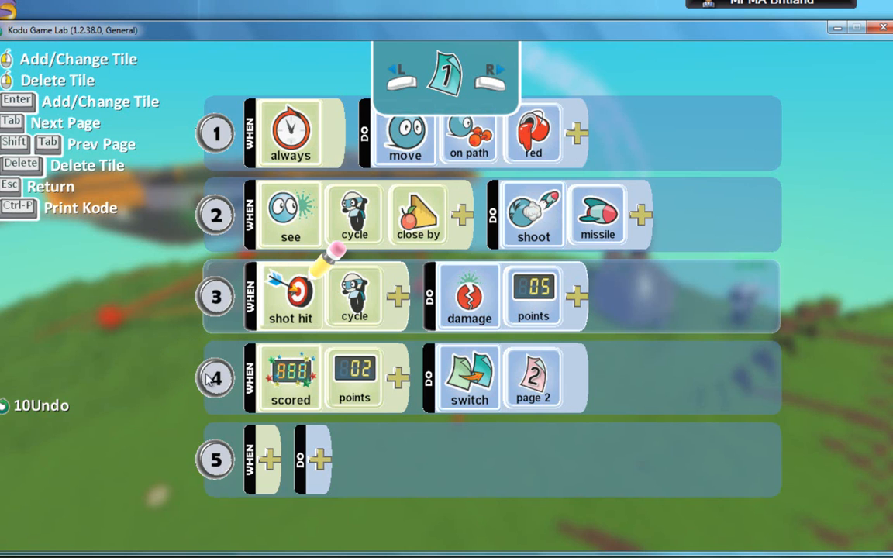
mouse_move(376, 384)
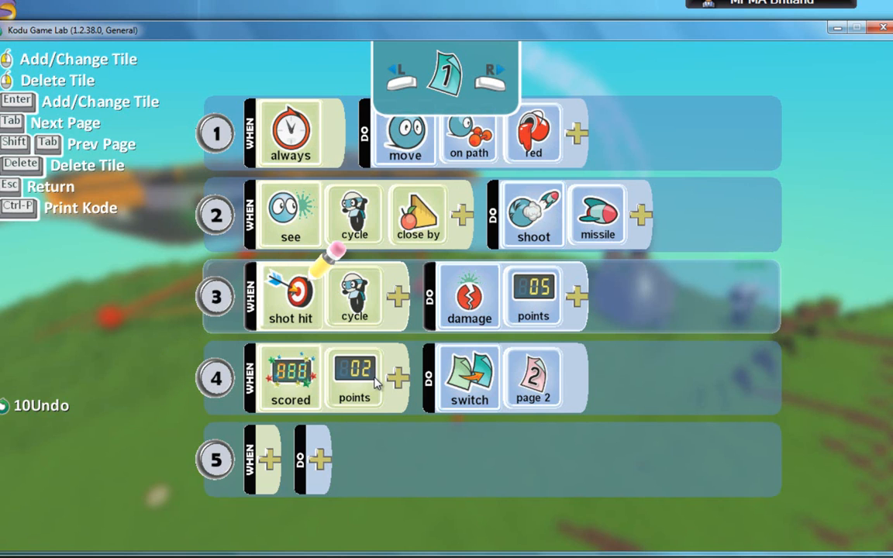
mouse_move(484, 82)
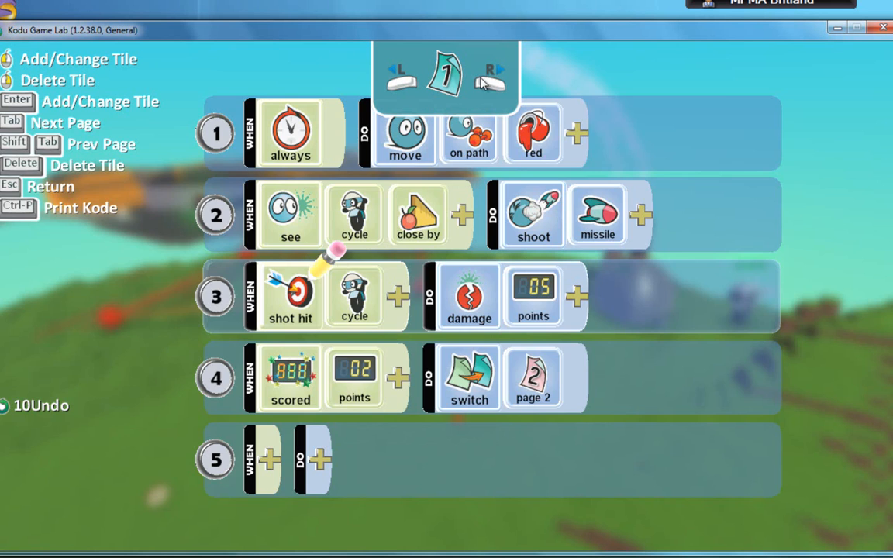
left_click(492, 77)
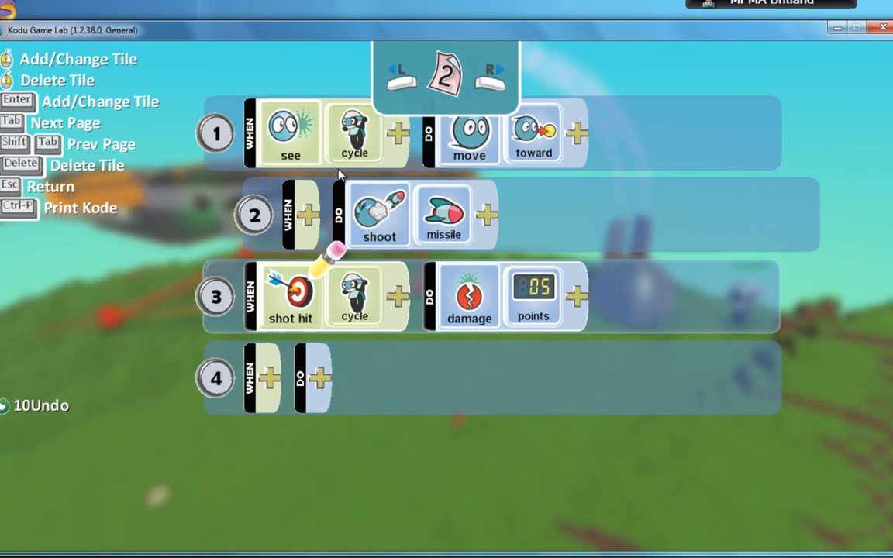
mouse_move(290, 297)
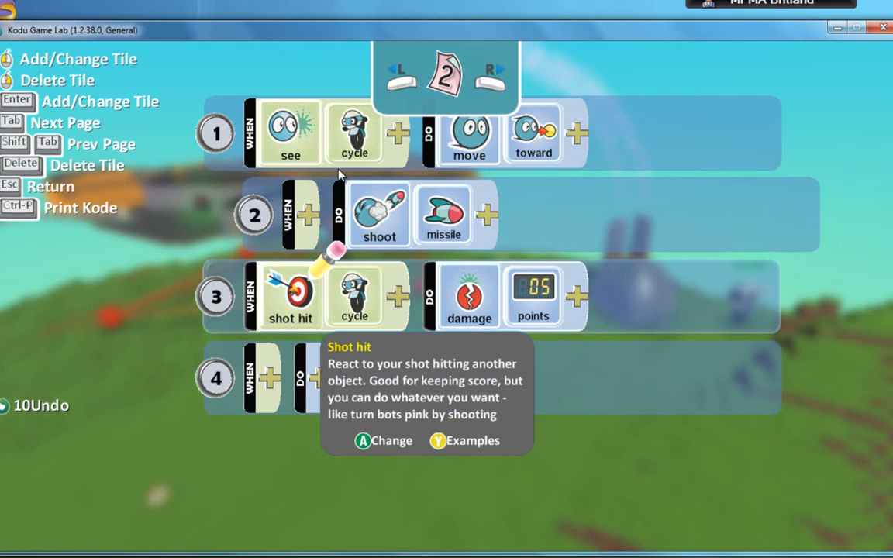
mouse_move(409, 162)
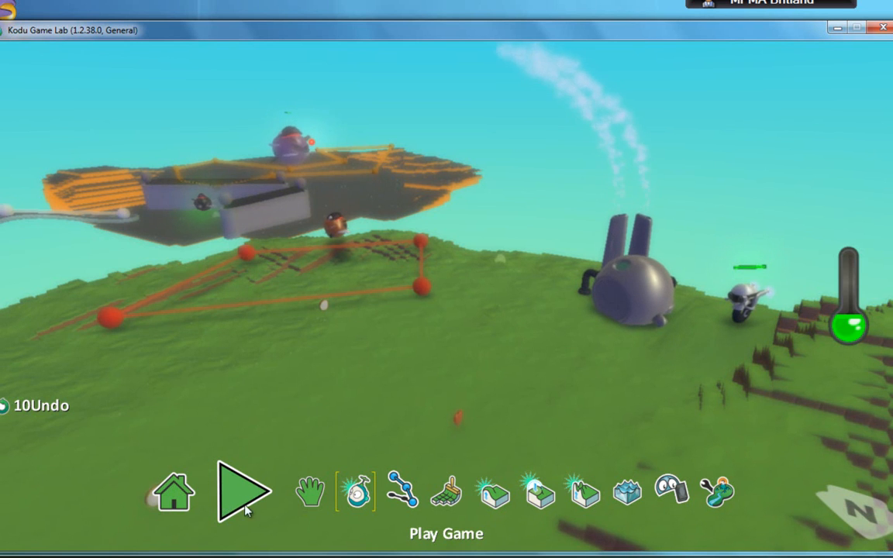
left_click(244, 490)
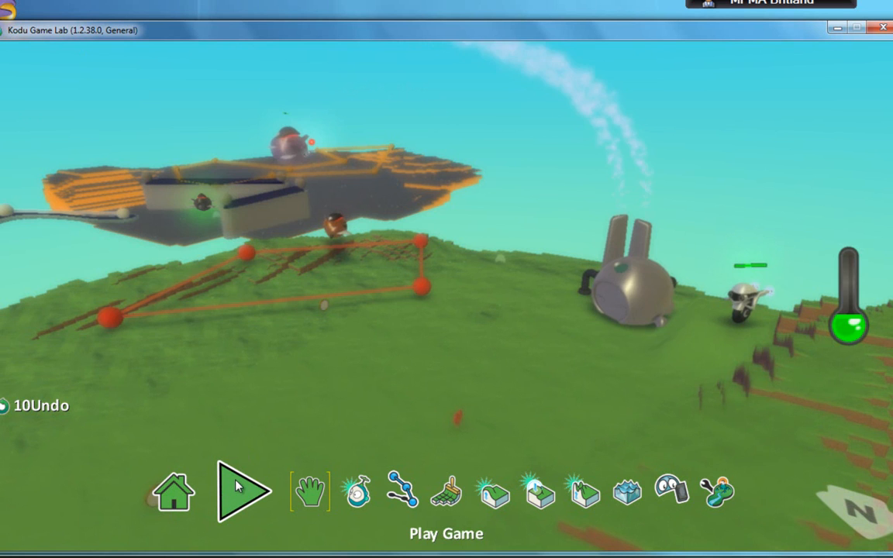
mouse_move(257, 519)
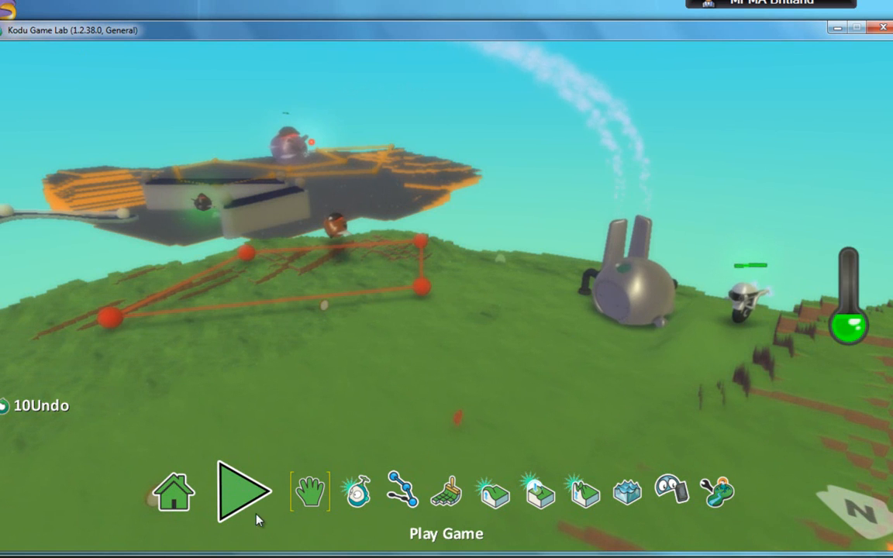